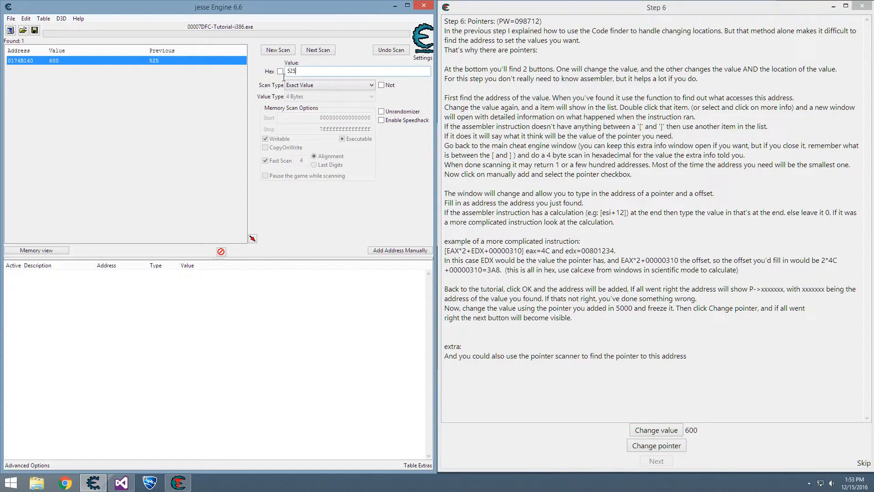
Step: Make the tutorial move health to a new address and change it to 814, clearing the stale entry
{"action": "triple_click", "coordinate": [291, 71]}
{"action": "type", "text": "600"}
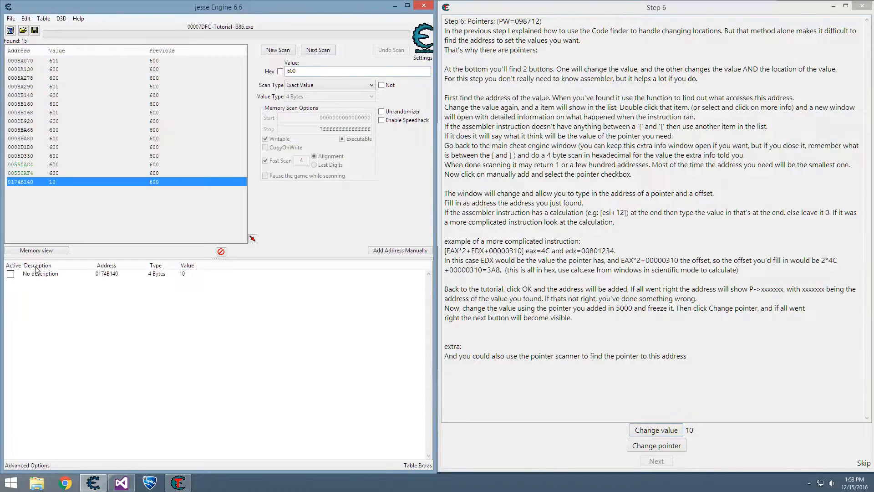
{"action": "left_click", "coordinate": [112, 274]}
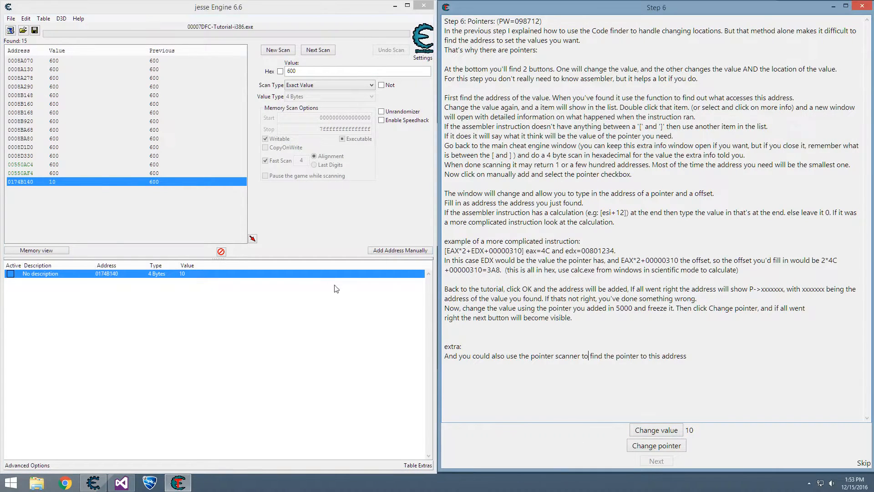
{"action": "mouse_move", "coordinate": [202, 285]}
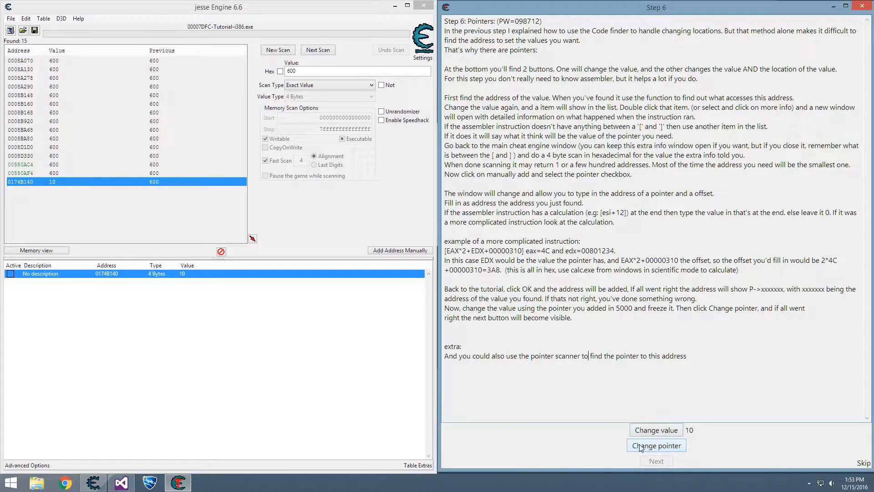
{"action": "left_click", "coordinate": [656, 445]}
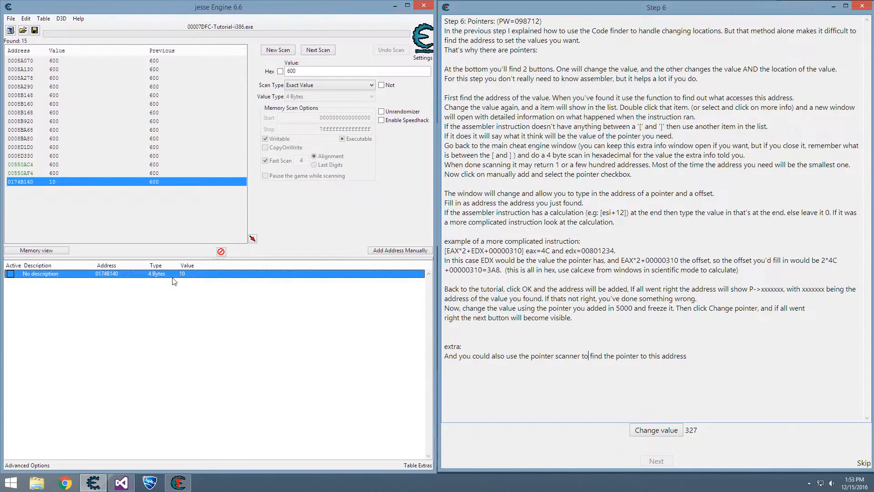
{"action": "left_click", "coordinate": [655, 429]}
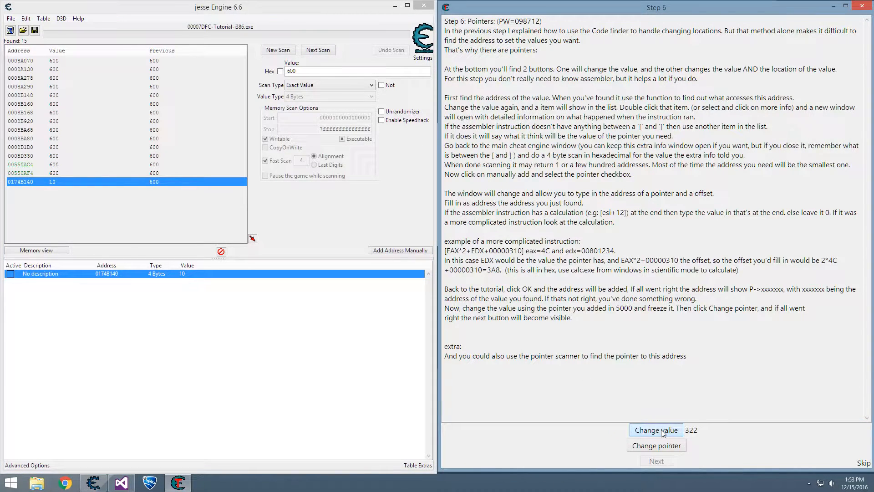
{"action": "left_click", "coordinate": [657, 430]}
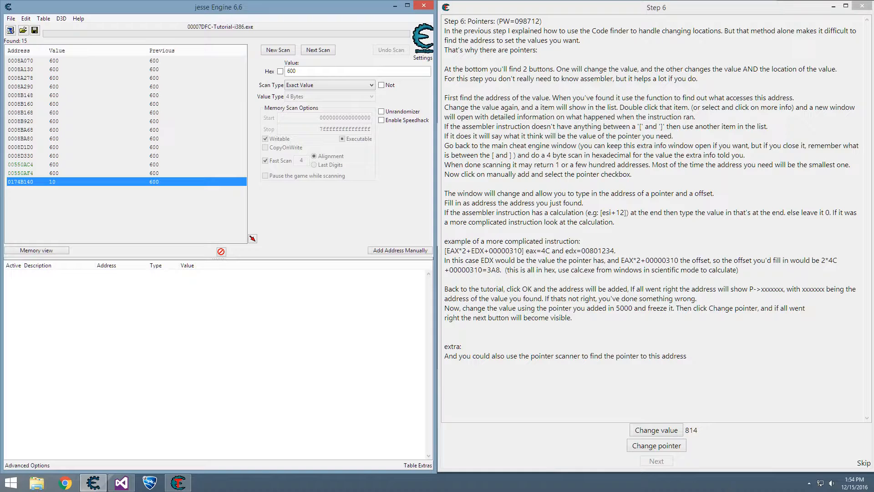
Step: Rescan for 814, save the single found address, and find what instructions access it
{"action": "triple_click", "coordinate": [290, 71]}
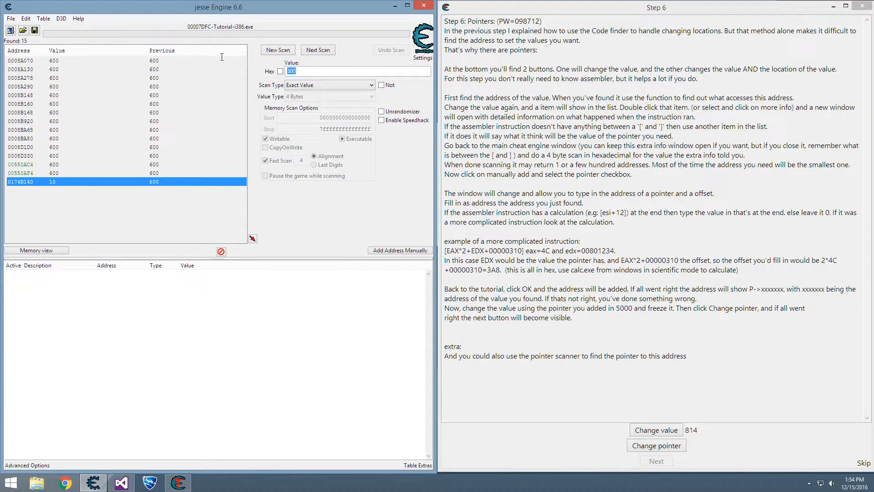
{"action": "mouse_move", "coordinate": [586, 394]}
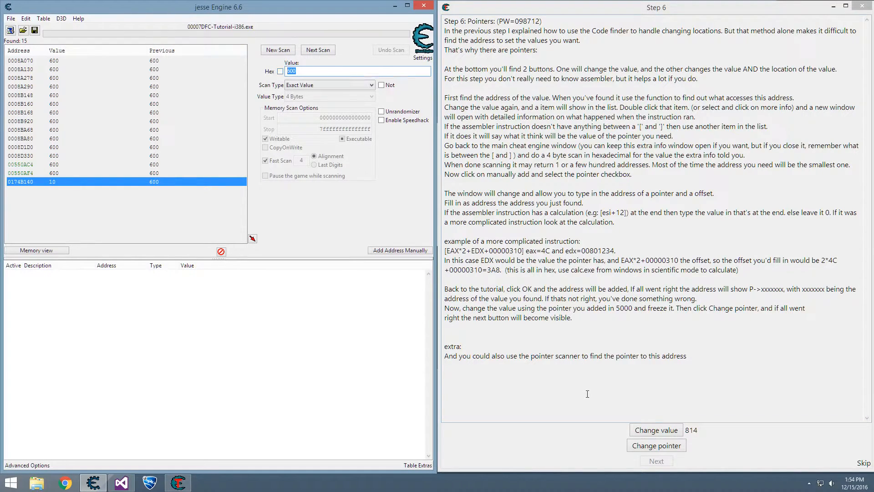
{"action": "left_click", "coordinate": [317, 49]}
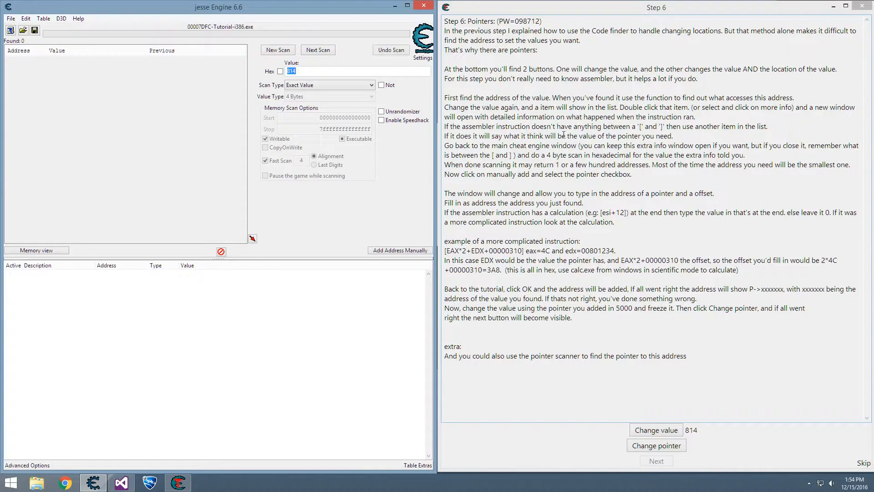
{"action": "left_click", "coordinate": [278, 49]}
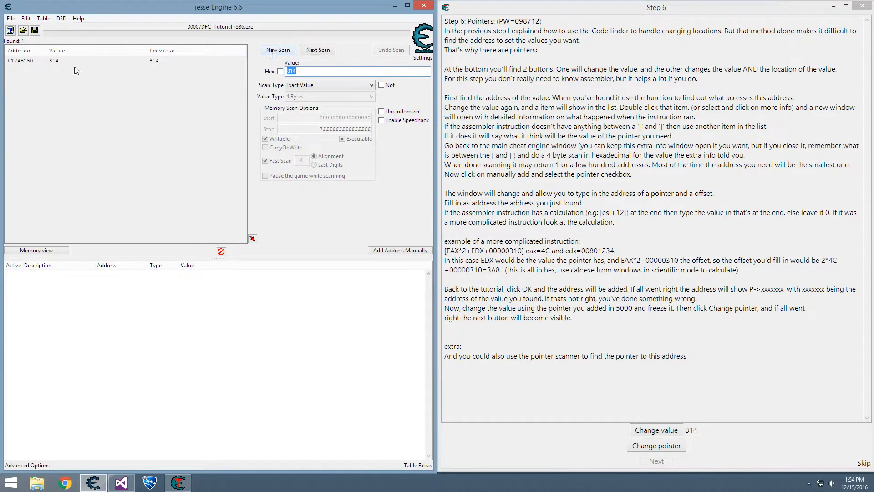
{"action": "left_click", "coordinate": [656, 429]}
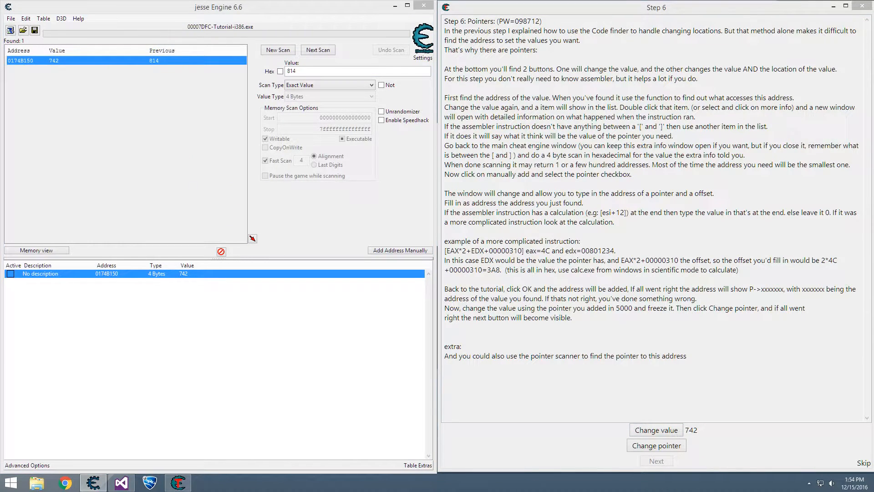
{"action": "right_click", "coordinate": [181, 273]}
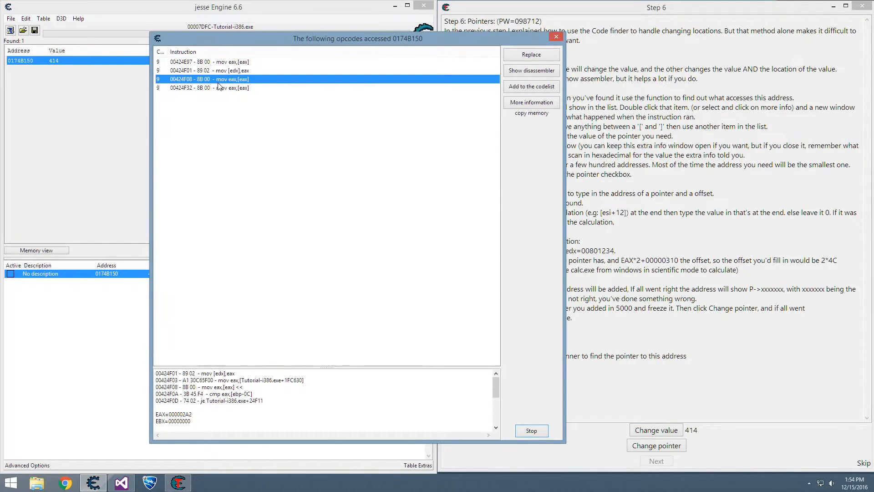
{"action": "left_click", "coordinate": [223, 88]}
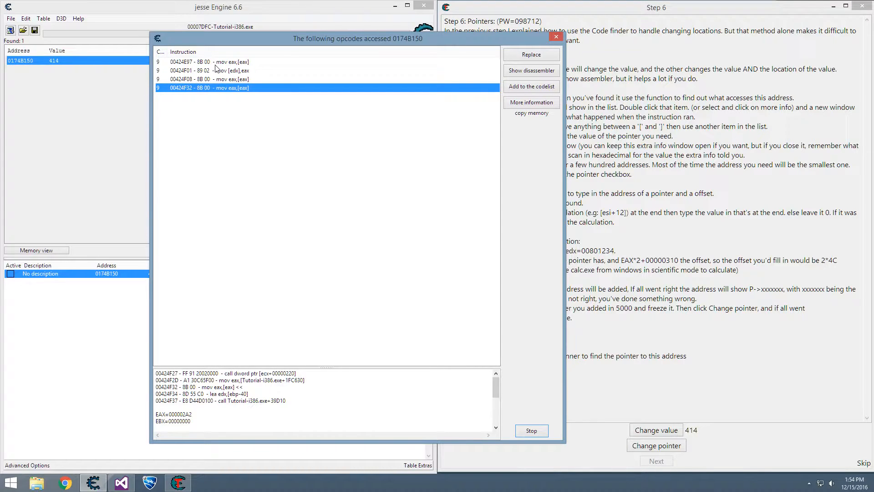
{"action": "left_click", "coordinate": [209, 61]}
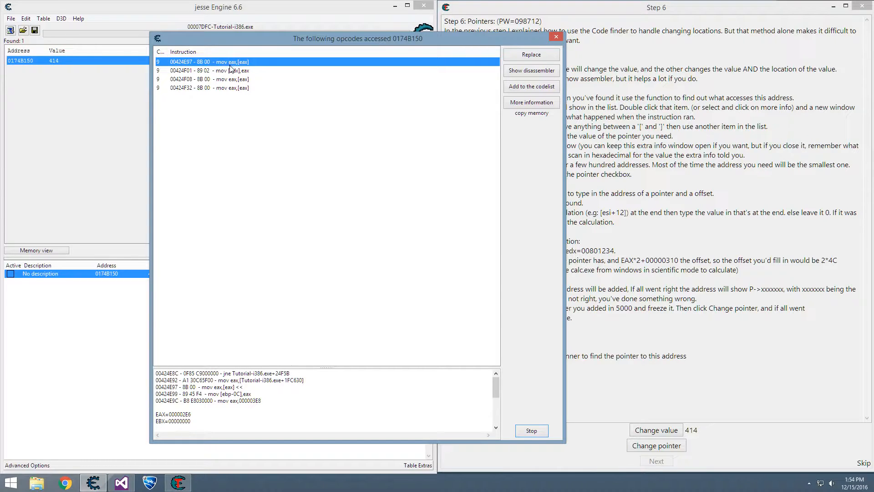
{"action": "mouse_move", "coordinate": [237, 65]}
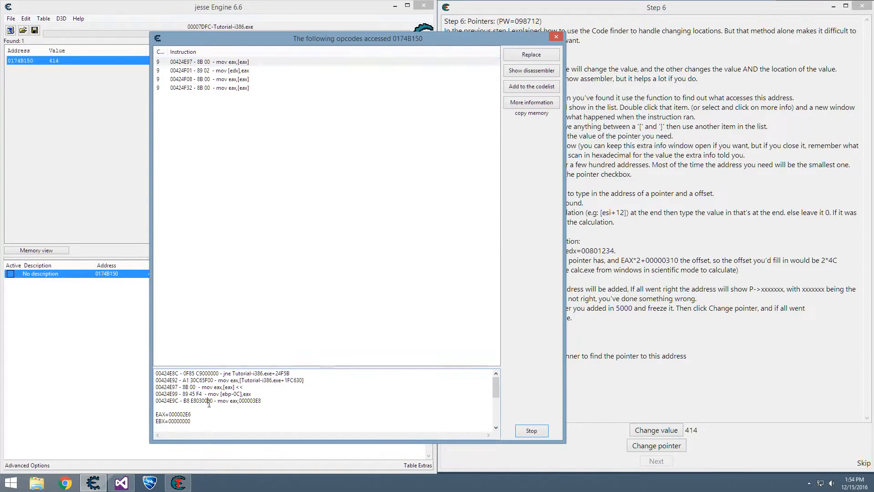
{"action": "left_click", "coordinate": [209, 88]}
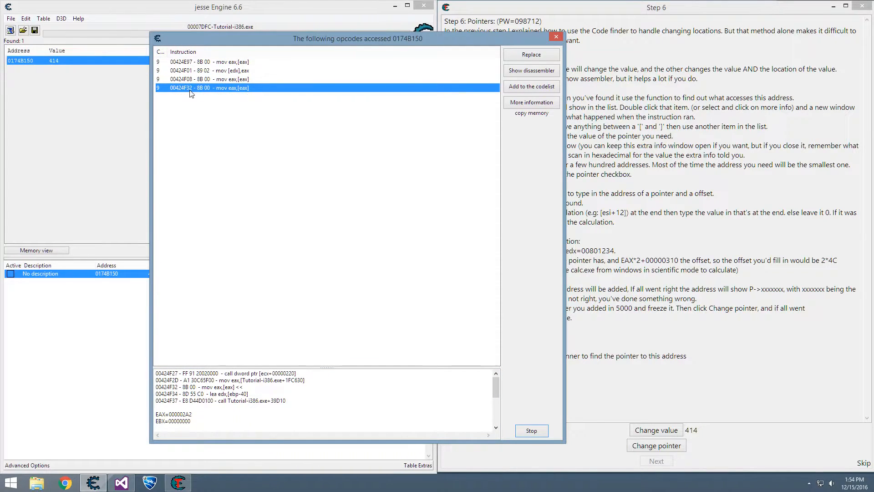
{"action": "left_click", "coordinate": [210, 78]}
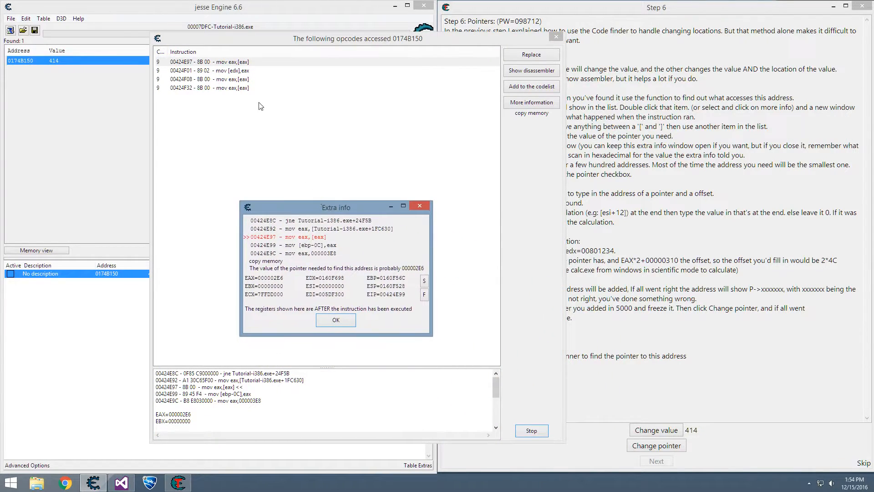
{"action": "mouse_move", "coordinate": [301, 244]}
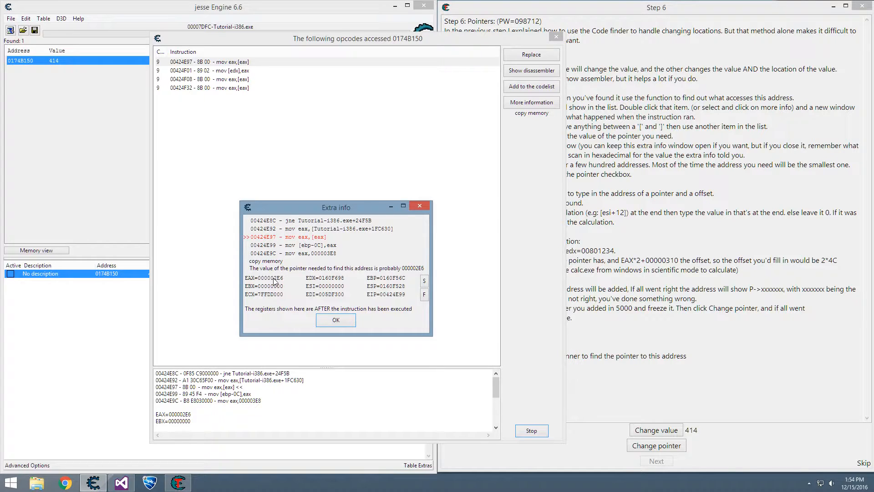
{"action": "mouse_move", "coordinate": [280, 281]}
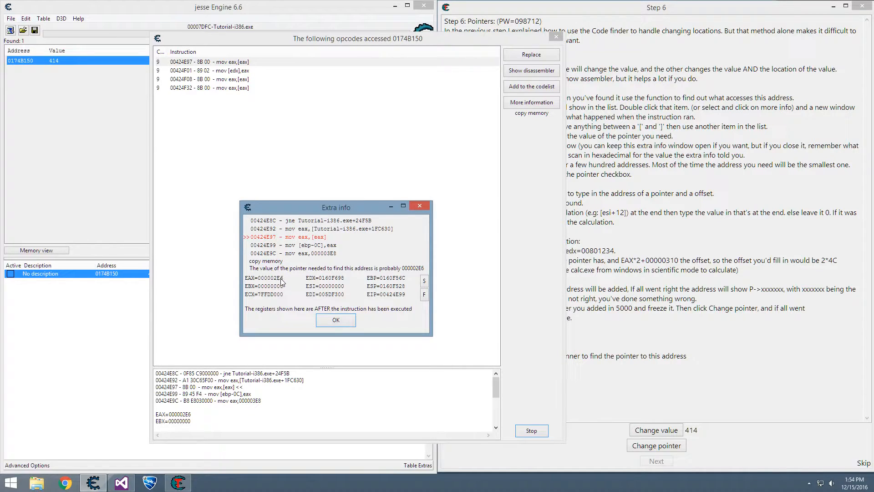
{"action": "mouse_move", "coordinate": [336, 320]}
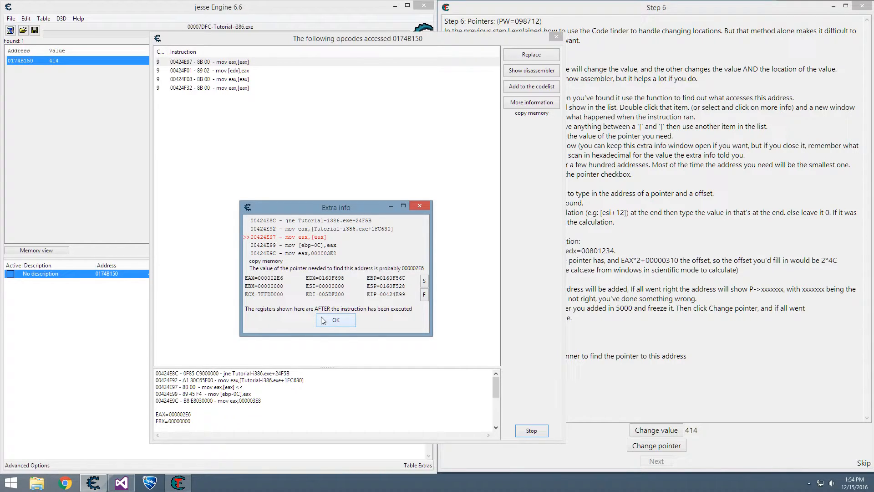
{"action": "left_click", "coordinate": [335, 320]}
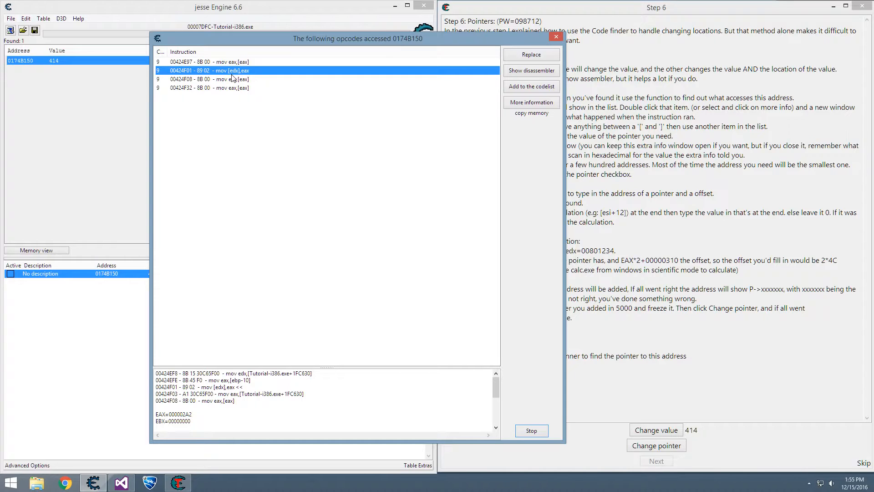
Step: Read the mov [edx],eax details and copy the EDX pointer value 0174B150
{"action": "double_click", "coordinate": [209, 70]}
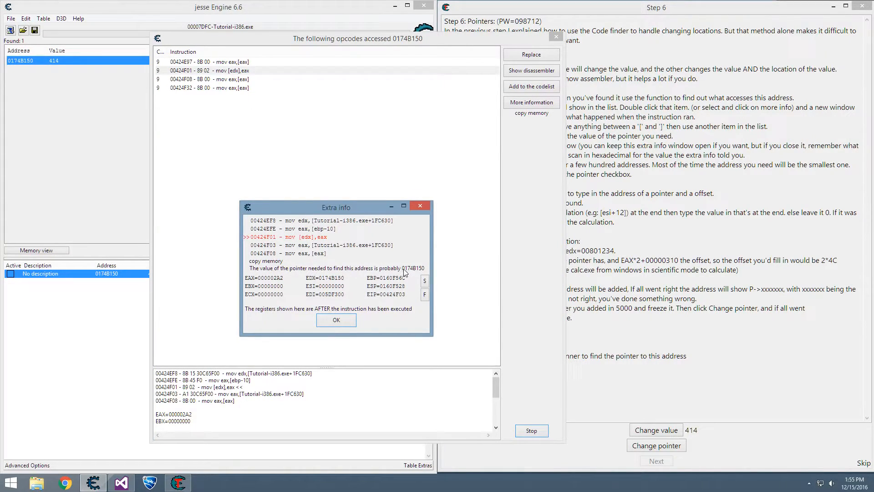
{"action": "mouse_move", "coordinate": [424, 230]}
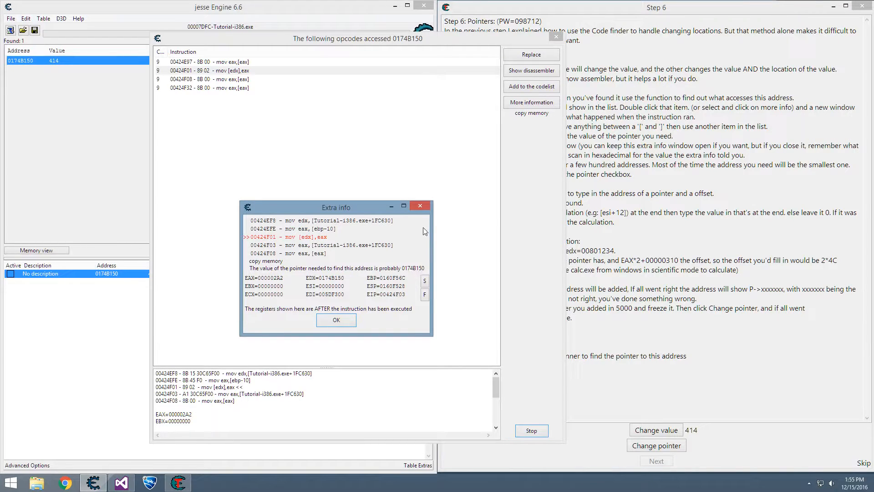
{"action": "left_click", "coordinate": [336, 320]}
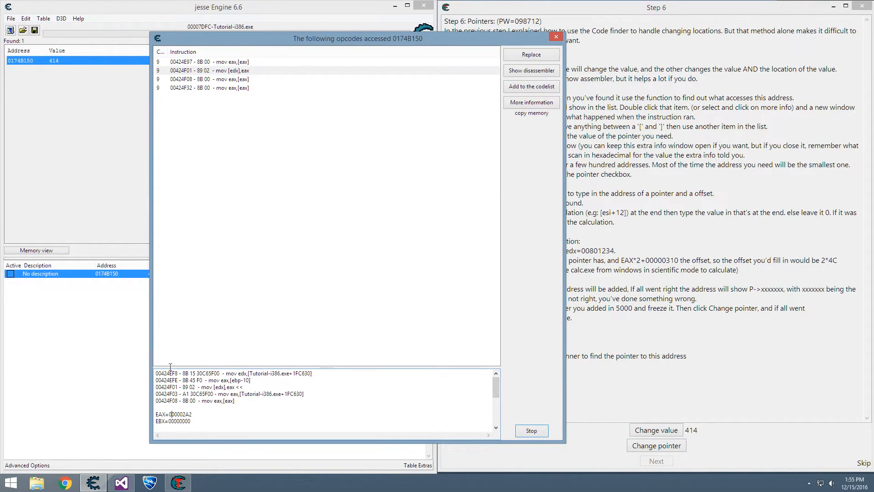
{"action": "left_click", "coordinate": [209, 70]}
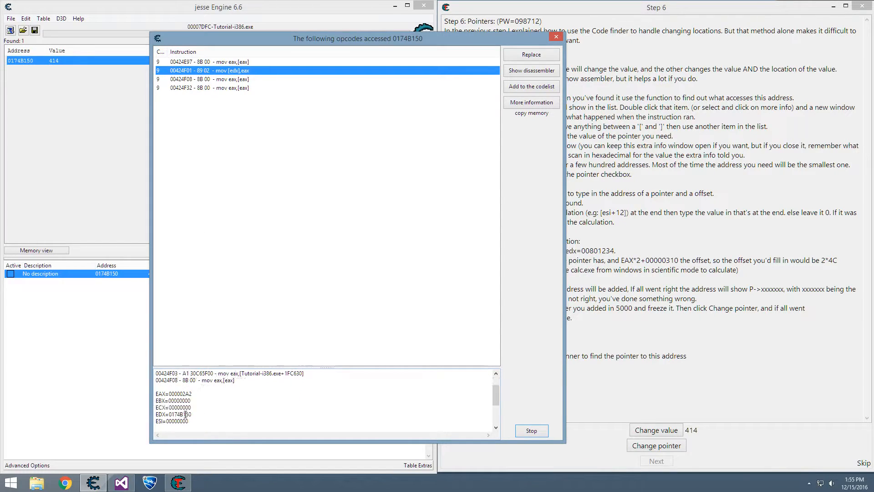
{"action": "scroll", "scroll_direction": "down", "scroll_amount": 3}
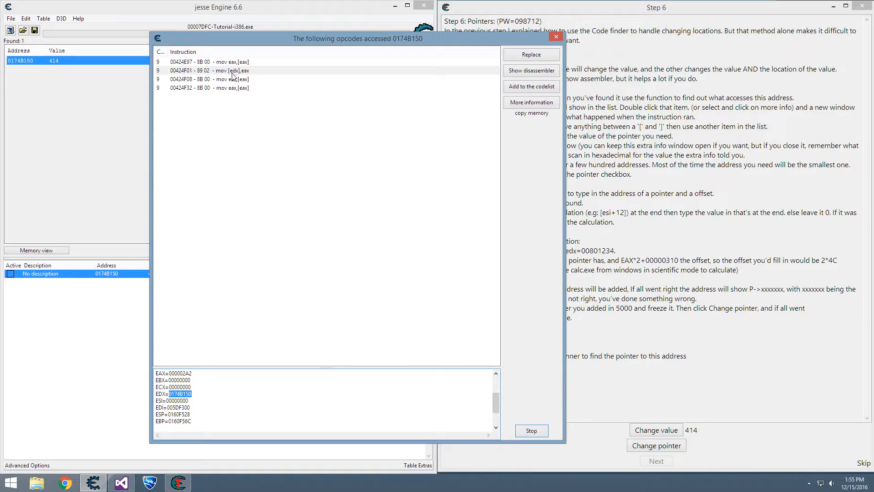
{"action": "right_click", "coordinate": [184, 390]}
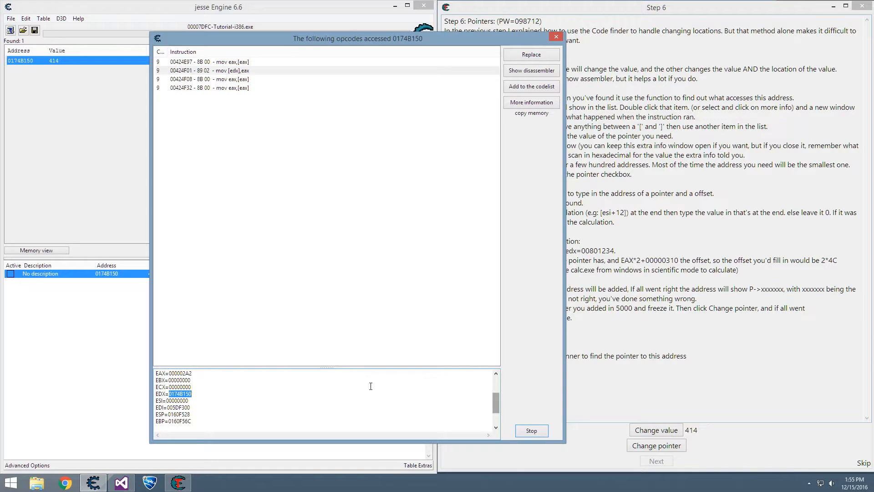
Step: Stop tracking accesses and return to the main window
{"action": "left_click", "coordinate": [530, 430]}
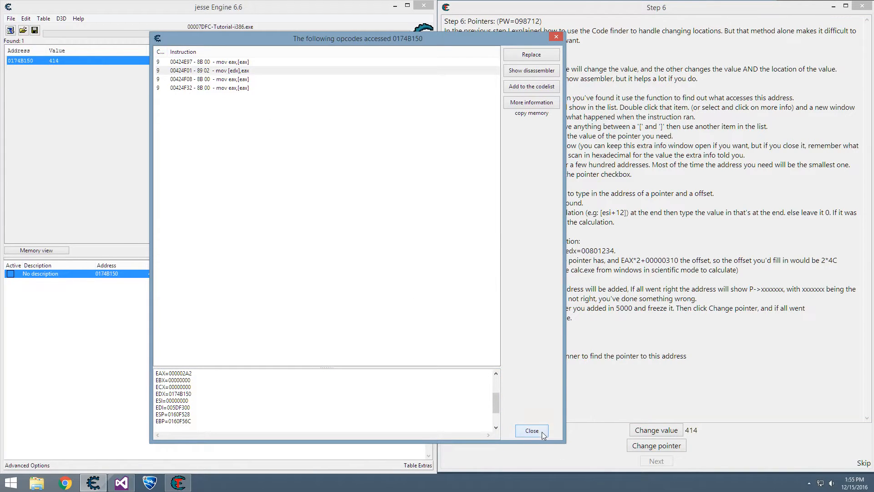
{"action": "left_click", "coordinate": [531, 430]}
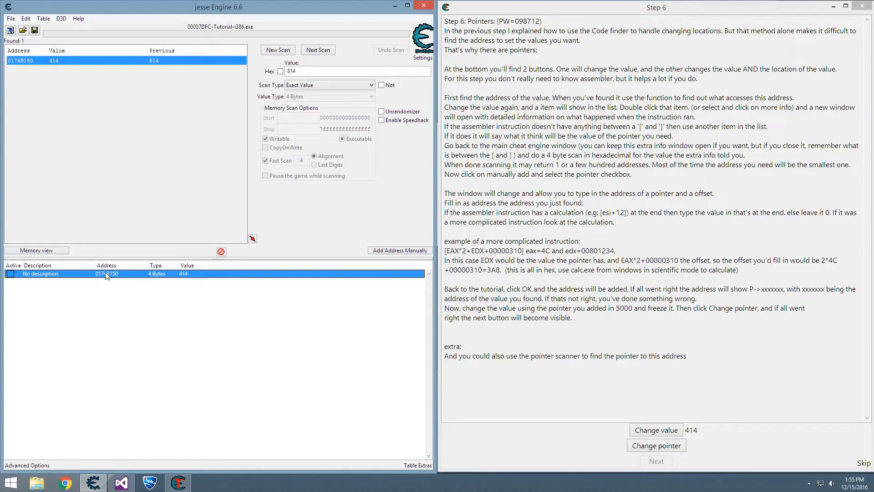
{"action": "mouse_move", "coordinate": [264, 55]}
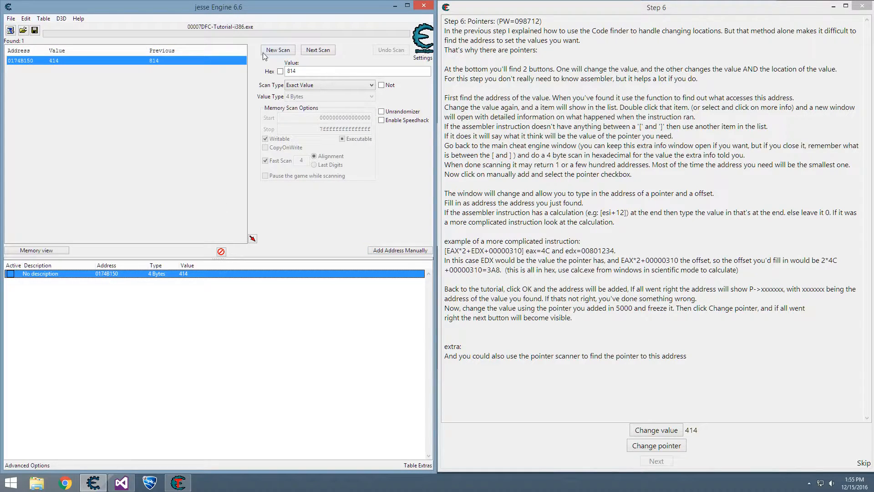
Step: Run a hex 4-byte scan for 0174B150 to locate the pointer at 005FC630
{"action": "left_click", "coordinate": [280, 72]}
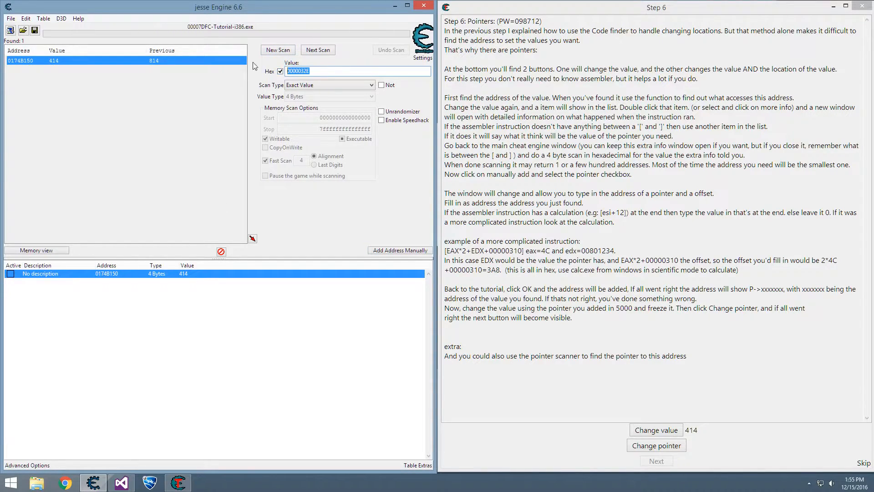
{"action": "type", "text": "0174B150"}
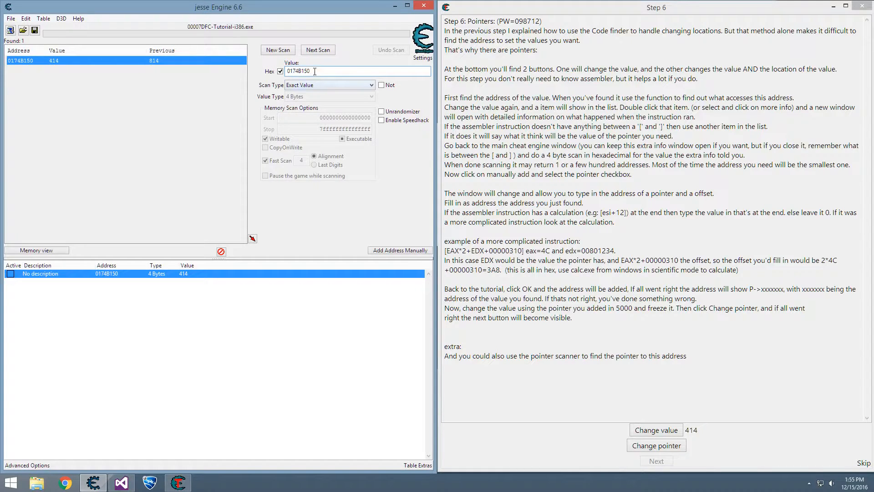
{"action": "triple_click", "coordinate": [310, 71]}
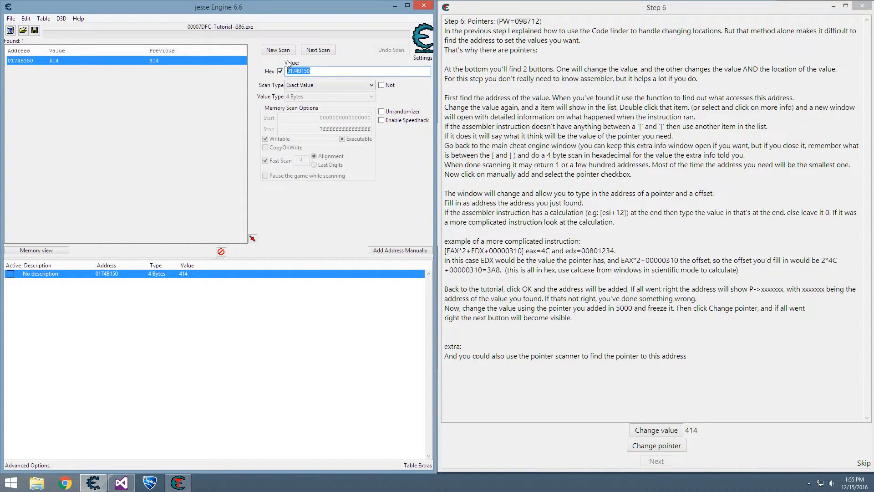
{"action": "left_click", "coordinate": [318, 50]}
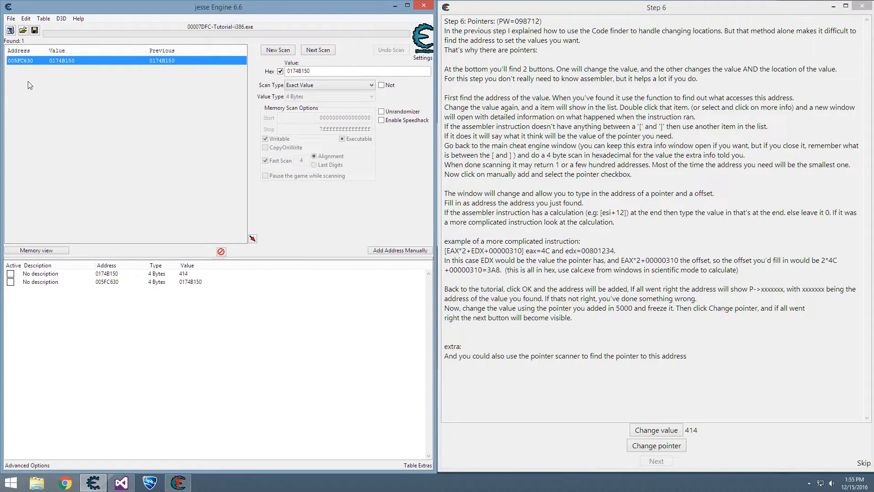
{"action": "mouse_move", "coordinate": [27, 60]}
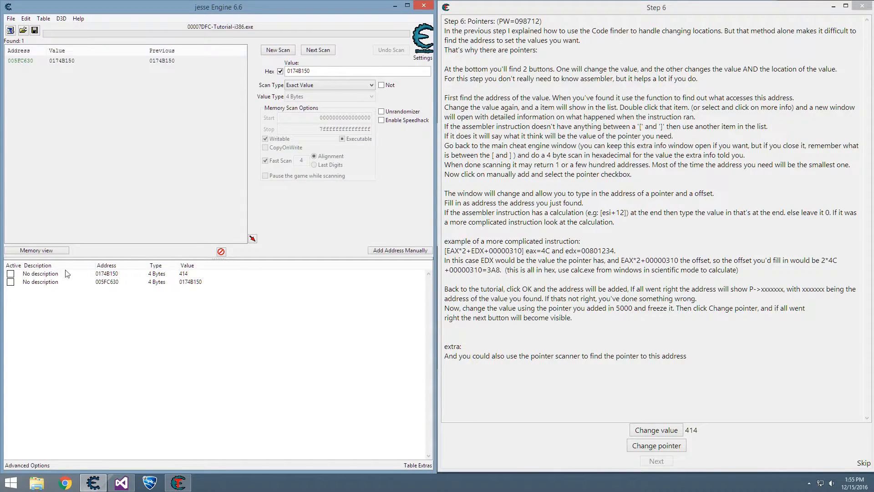
{"action": "mouse_move", "coordinate": [42, 290]}
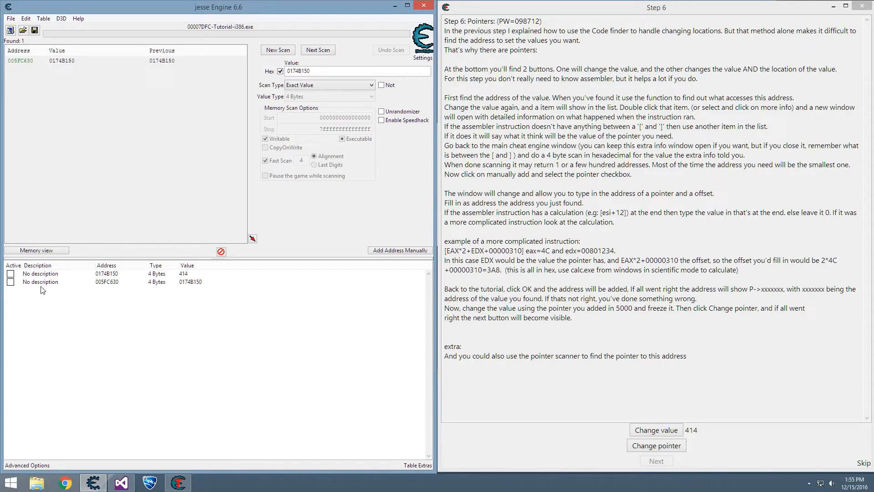
{"action": "mouse_move", "coordinate": [84, 274]}
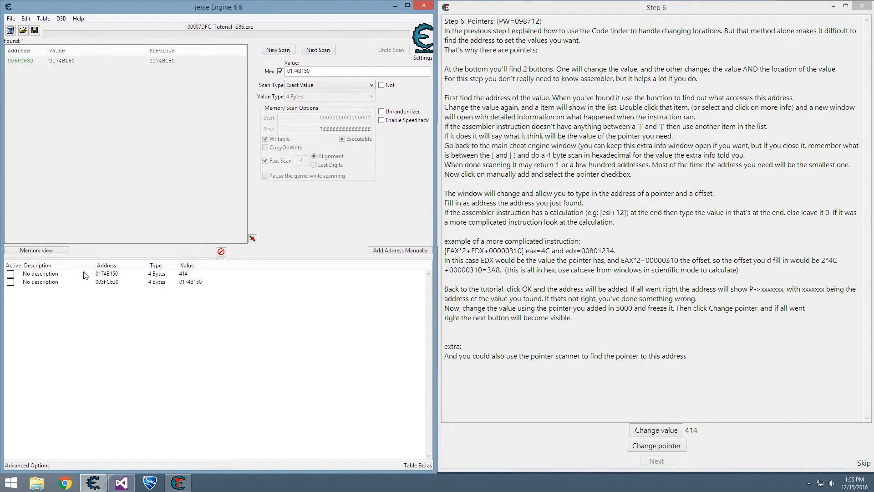
Step: Manually add a pointer entry based at 005FC630 with offset 0, resolving to health 414
{"action": "left_click", "coordinate": [106, 273]}
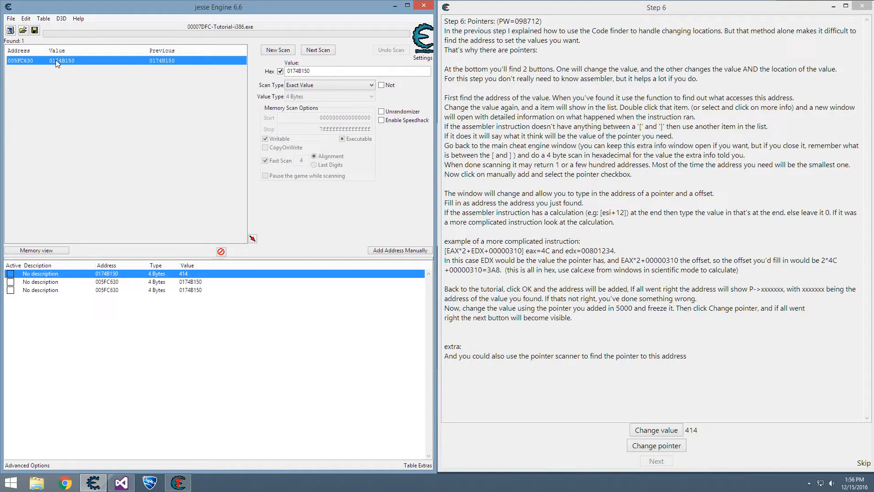
{"action": "mouse_move", "coordinate": [200, 291]}
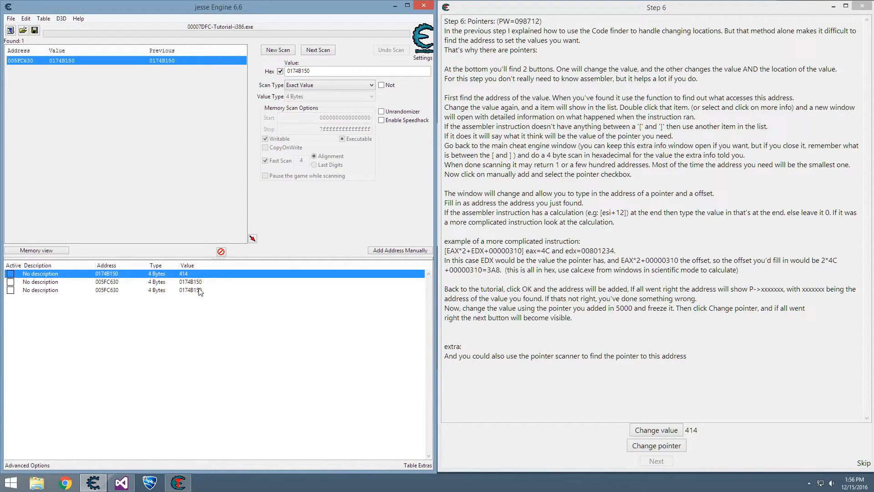
{"action": "mouse_move", "coordinate": [400, 250]}
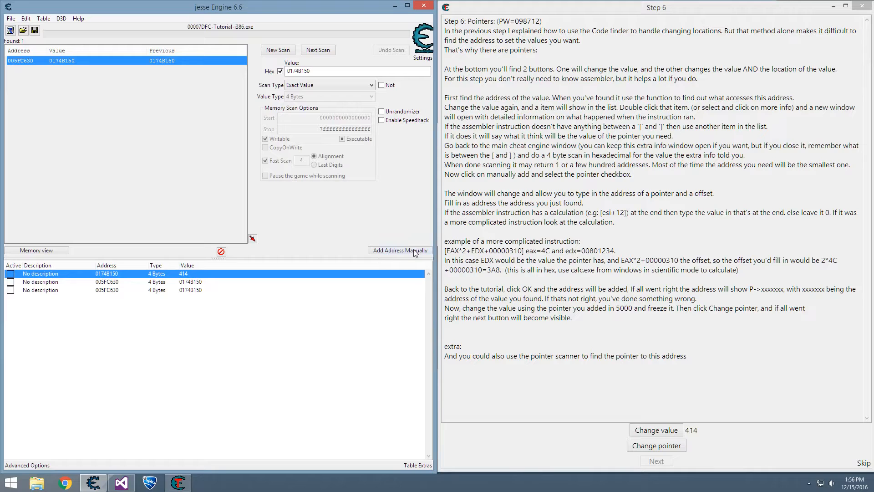
{"action": "left_click", "coordinate": [399, 250]}
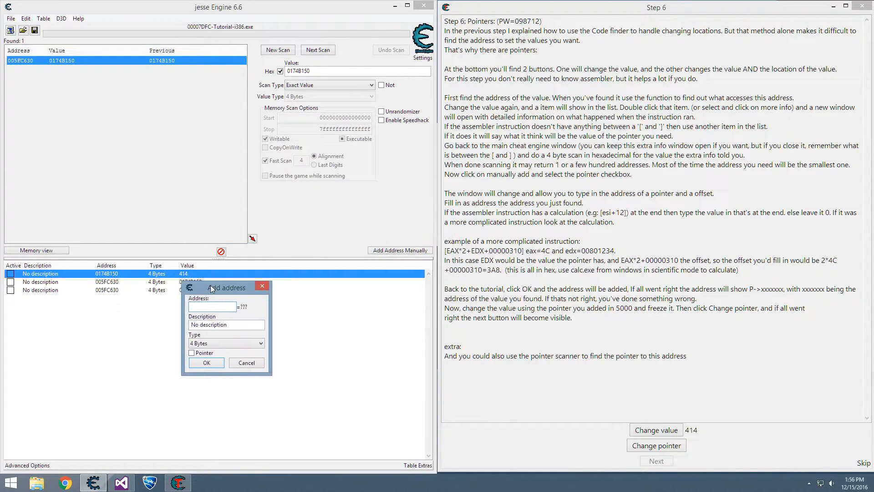
{"action": "left_click", "coordinate": [206, 362]}
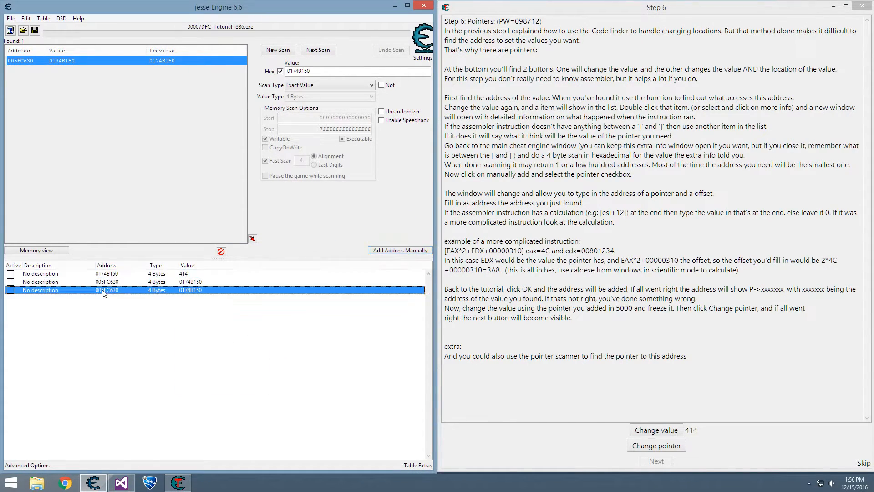
{"action": "left_click", "coordinate": [399, 250]}
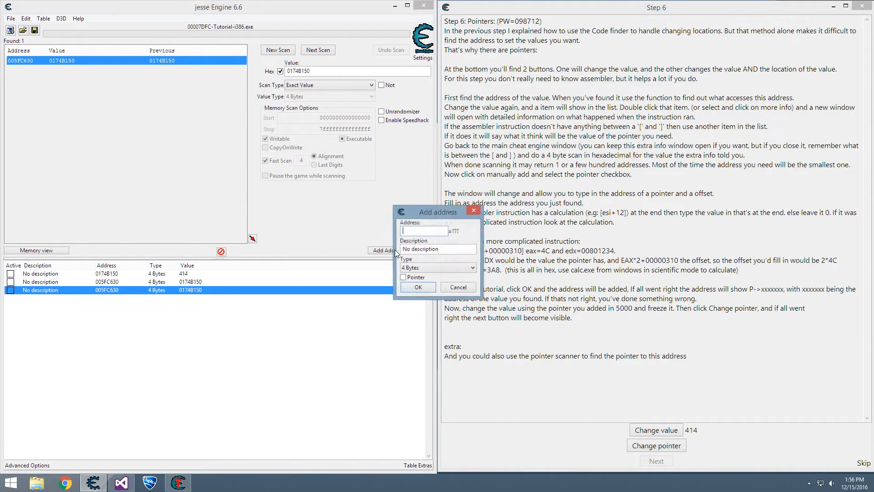
{"action": "left_click", "coordinate": [404, 278]}
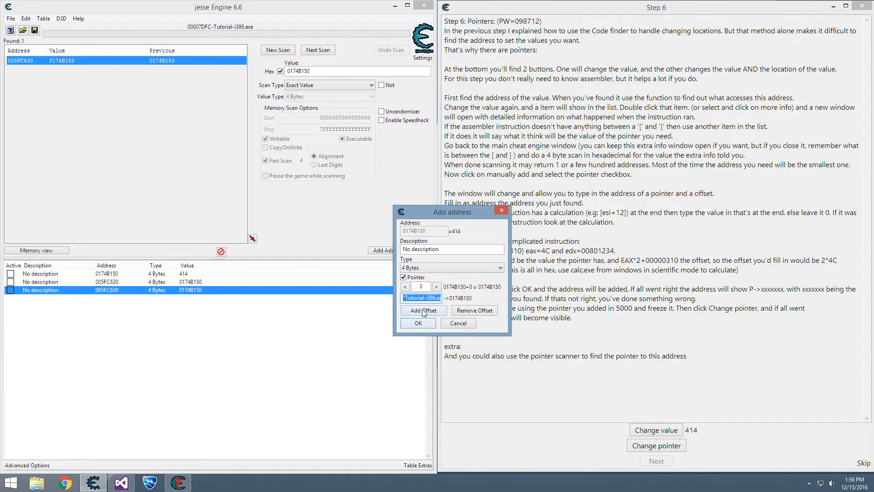
{"action": "left_click", "coordinate": [418, 323]}
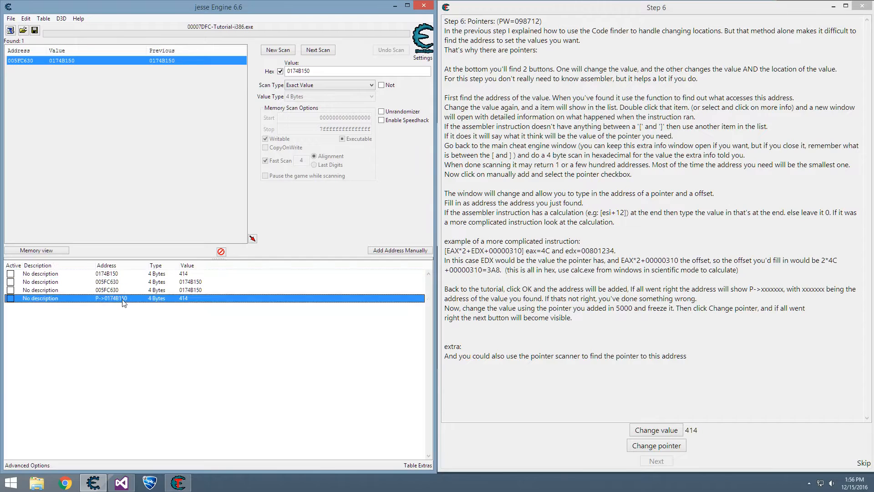
Step: Change health and delete the duplicate 005FC630 rows, leaving two entries
{"action": "left_click", "coordinate": [106, 273]}
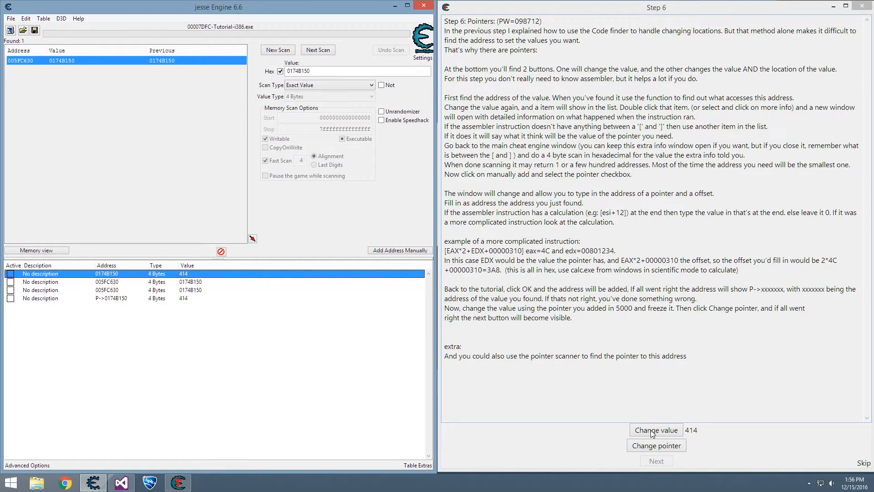
{"action": "left_click", "coordinate": [656, 430]}
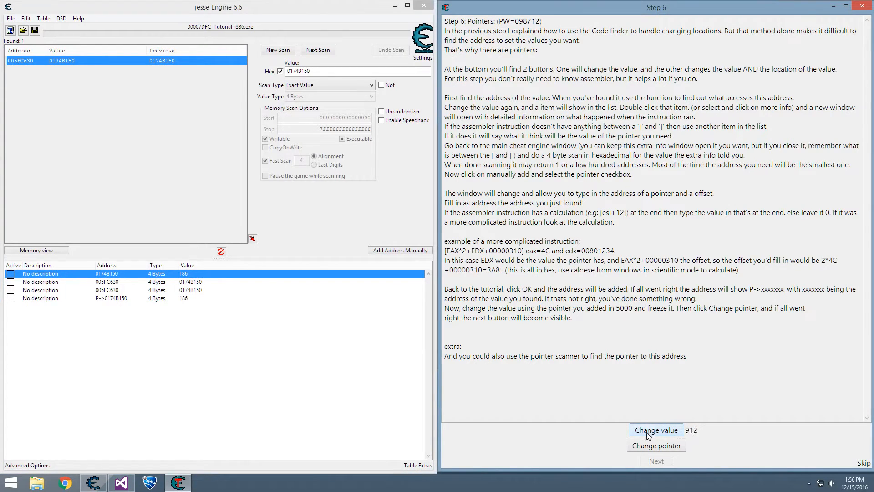
{"action": "left_click", "coordinate": [656, 429]}
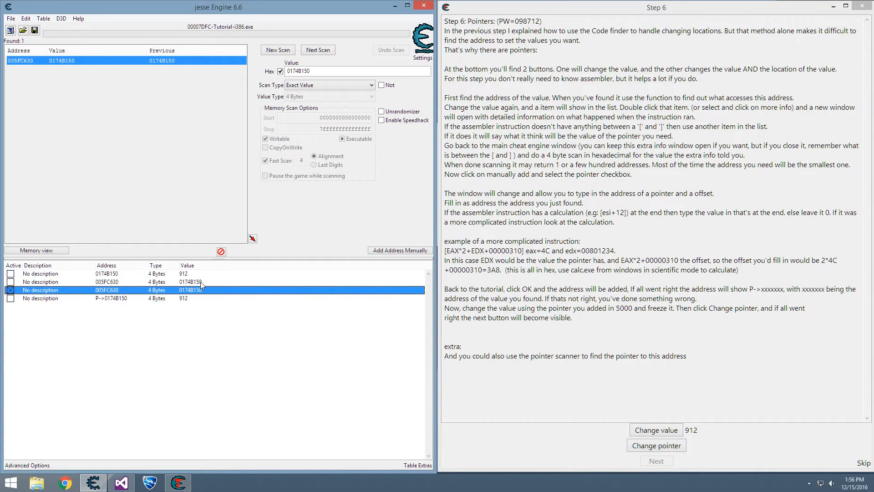
{"action": "left_click", "coordinate": [656, 445]}
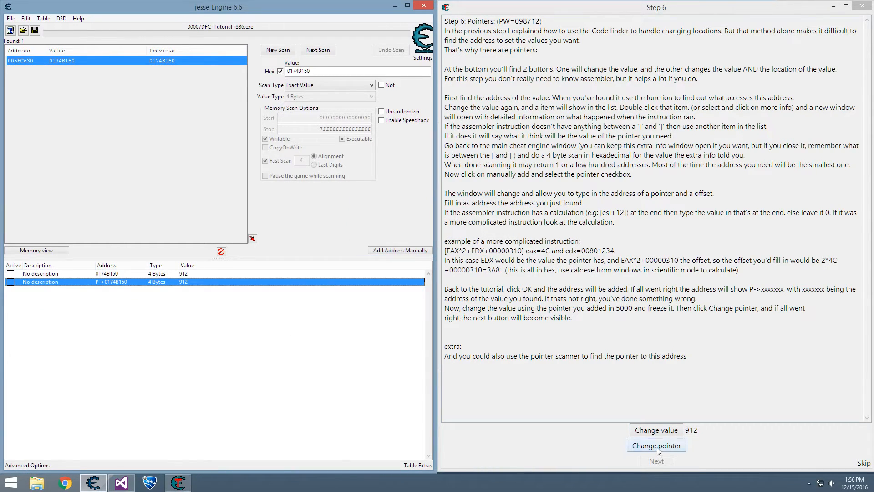
Step: Have the tutorial move health to 0174B160 and confirm the pointer entry follows, showing 83
{"action": "left_click", "coordinate": [656, 444]}
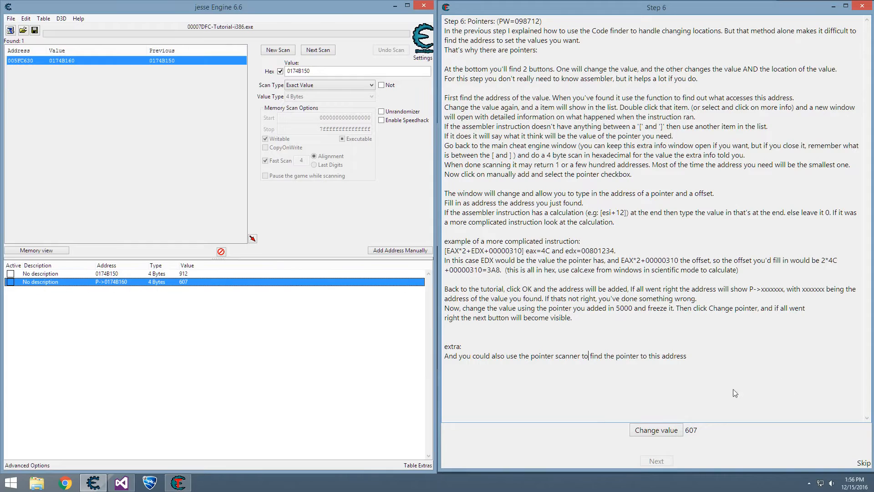
{"action": "left_click", "coordinate": [656, 429]}
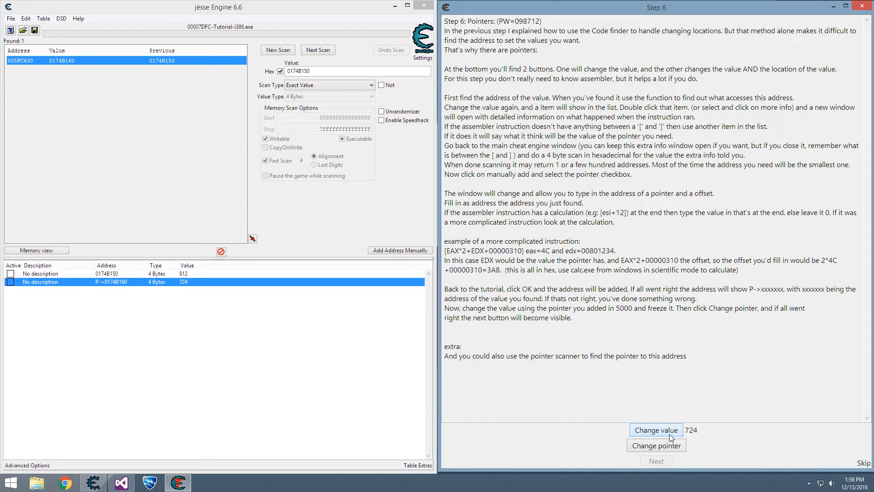
{"action": "left_click", "coordinate": [656, 429]}
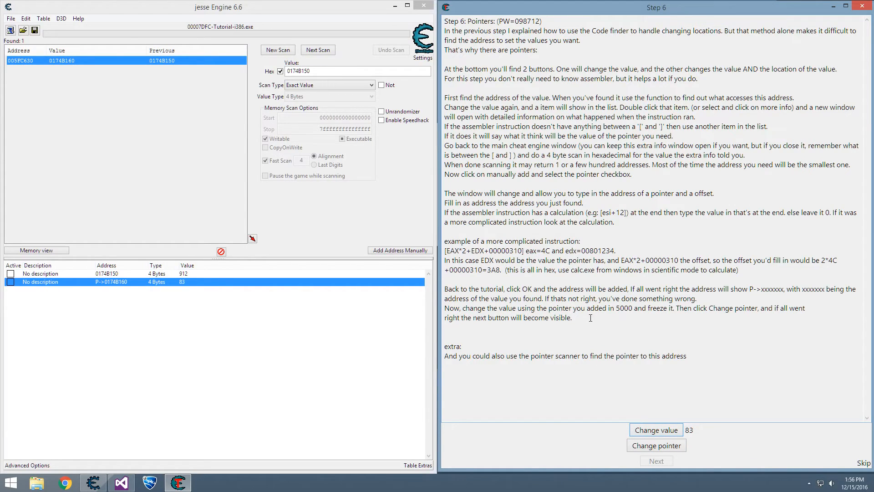
Step: Set the pointer entry to 5000, freeze it, and pass the step after health moves to 0174B170
{"action": "left_click", "coordinate": [656, 429]}
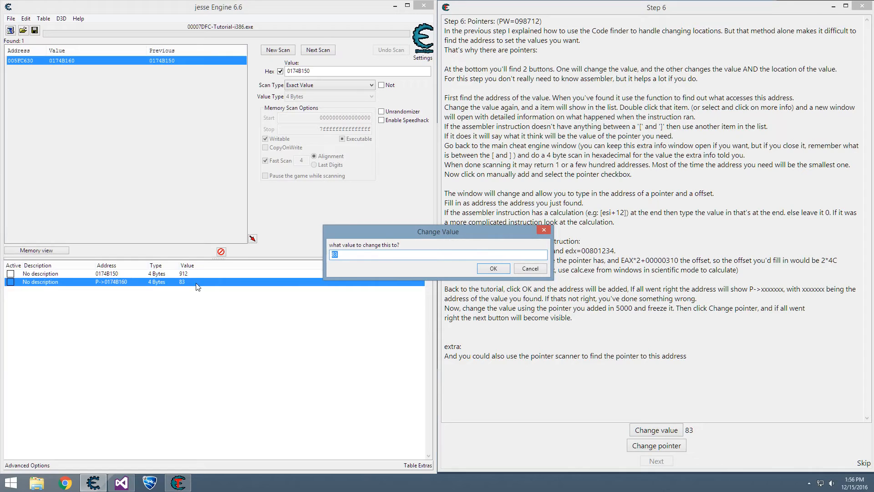
{"action": "left_click", "coordinate": [491, 269]}
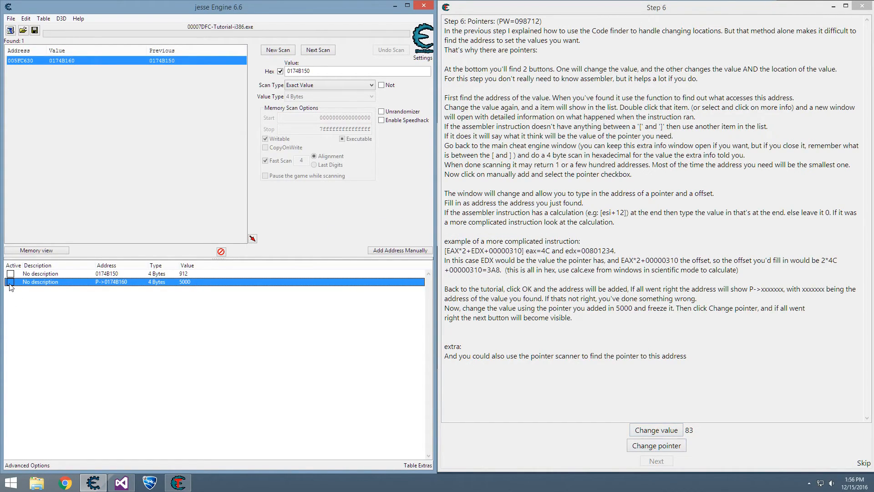
{"action": "left_click", "coordinate": [10, 281]}
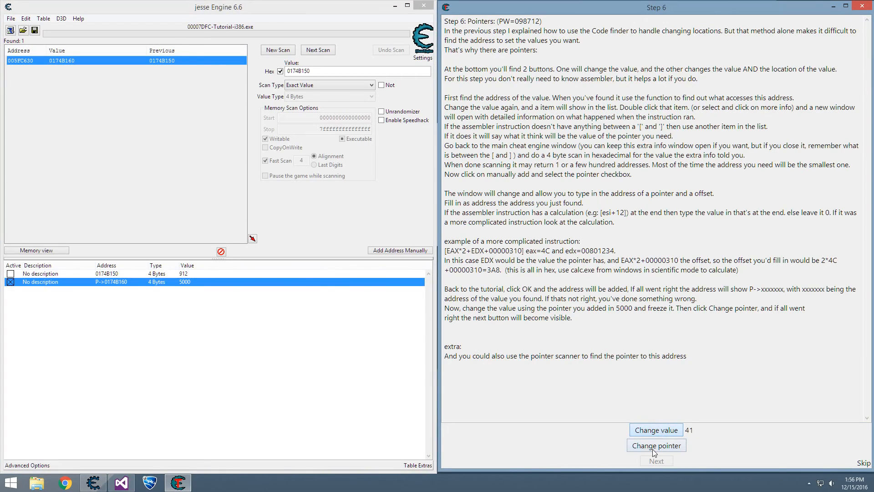
{"action": "left_click", "coordinate": [656, 445]}
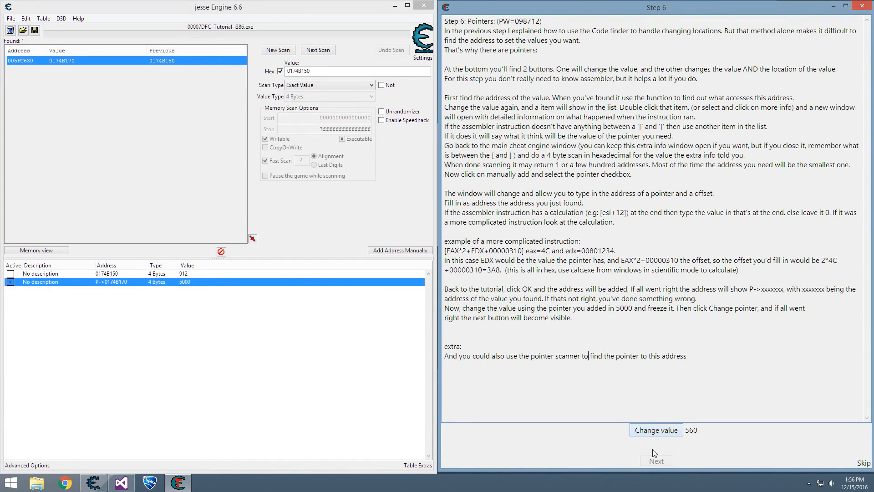
{"action": "left_click", "coordinate": [656, 430]}
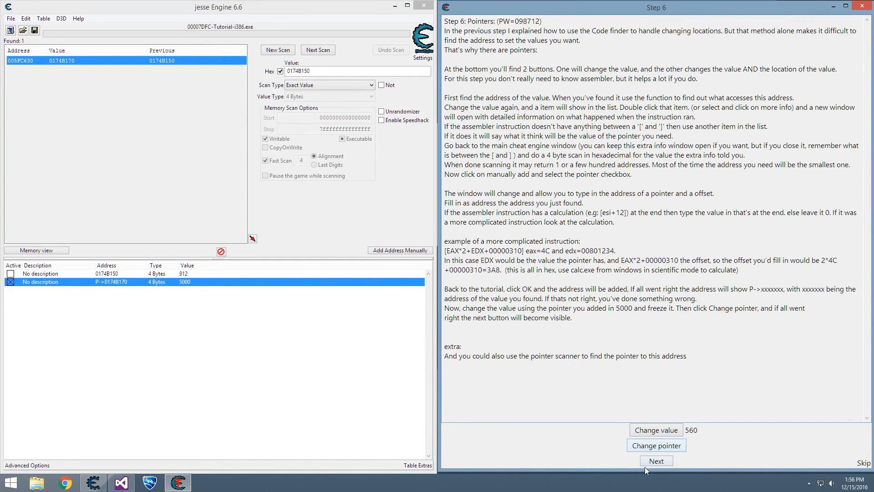